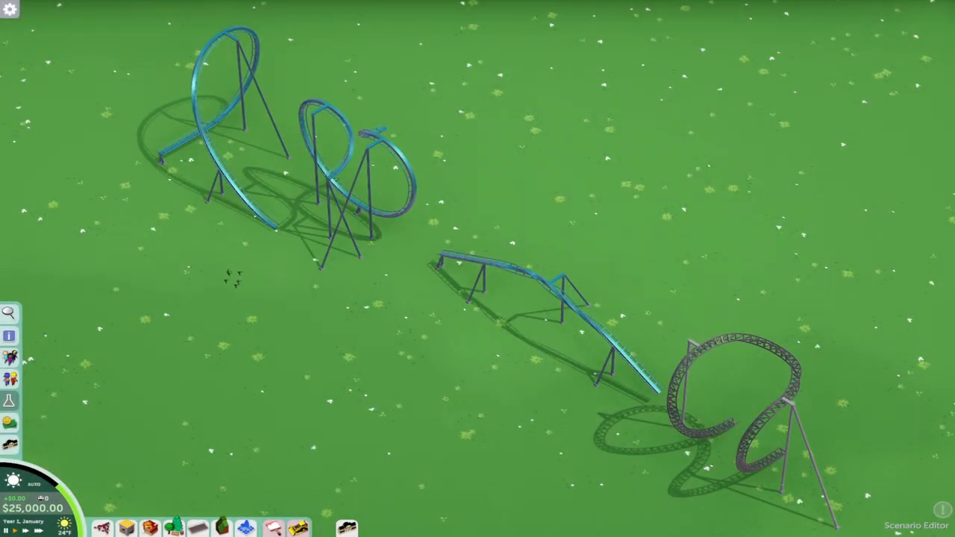
mouse_move(576, 458)
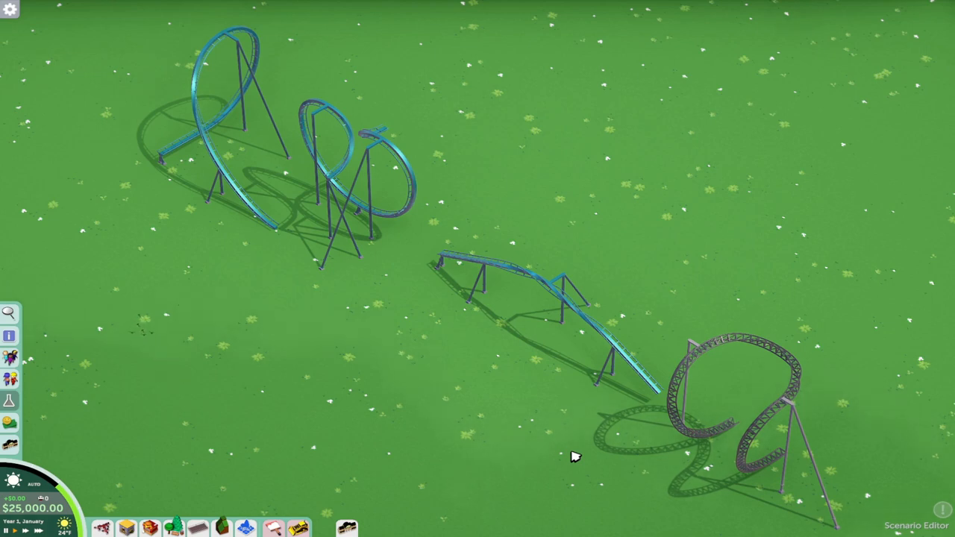
mouse_move(573, 469)
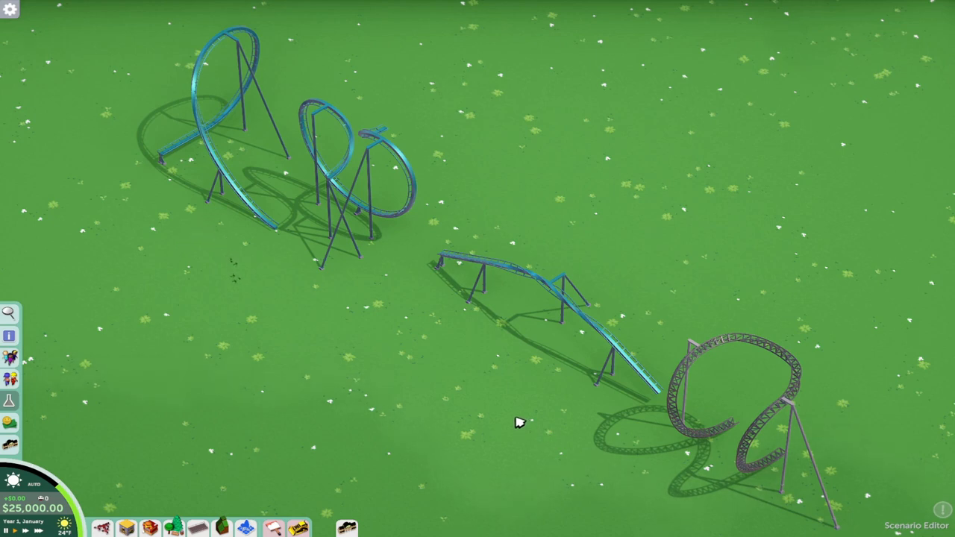
mouse_move(286, 345)
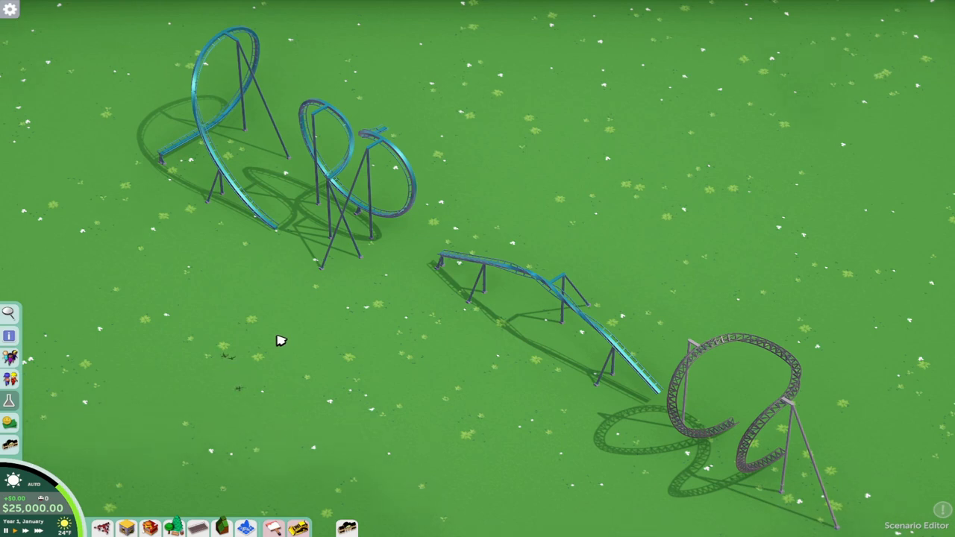
mouse_move(303, 340)
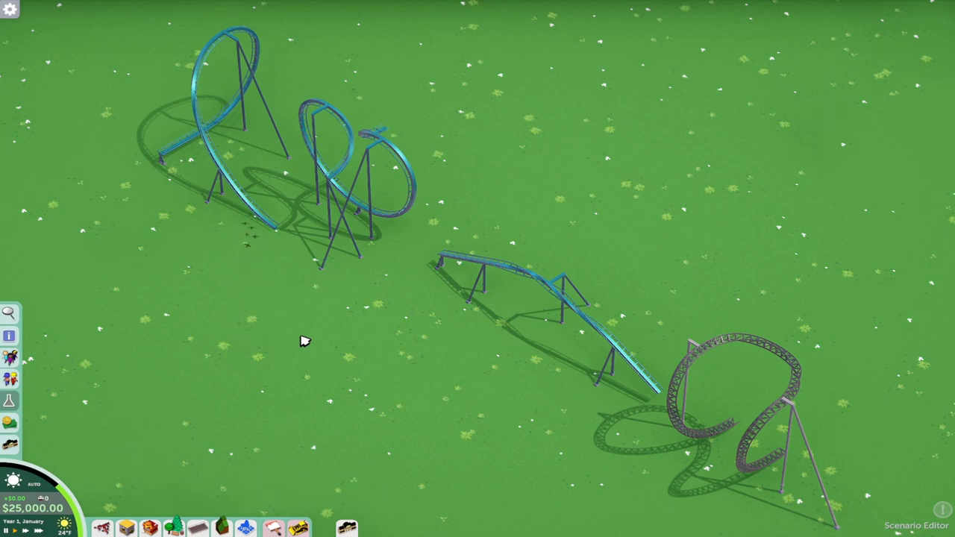
mouse_move(301, 342)
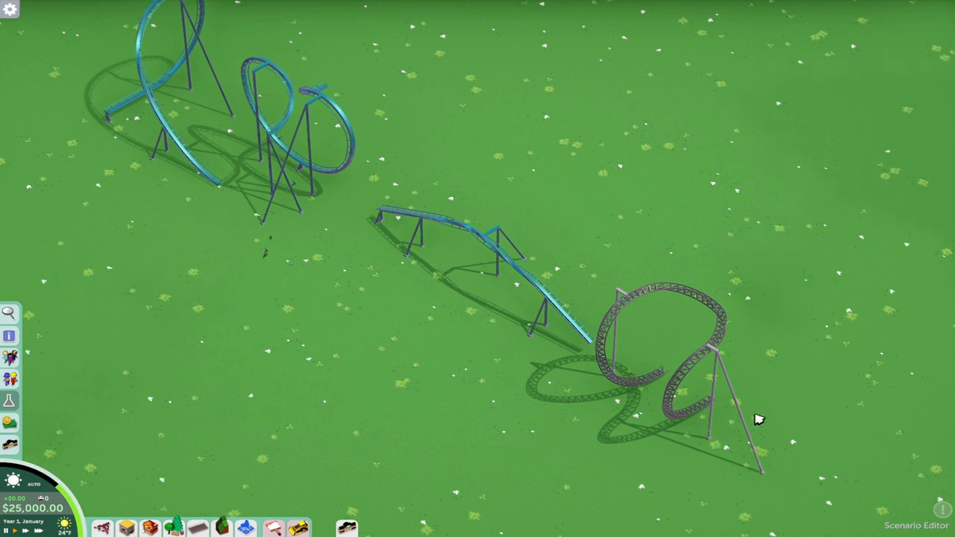
mouse_move(750, 325)
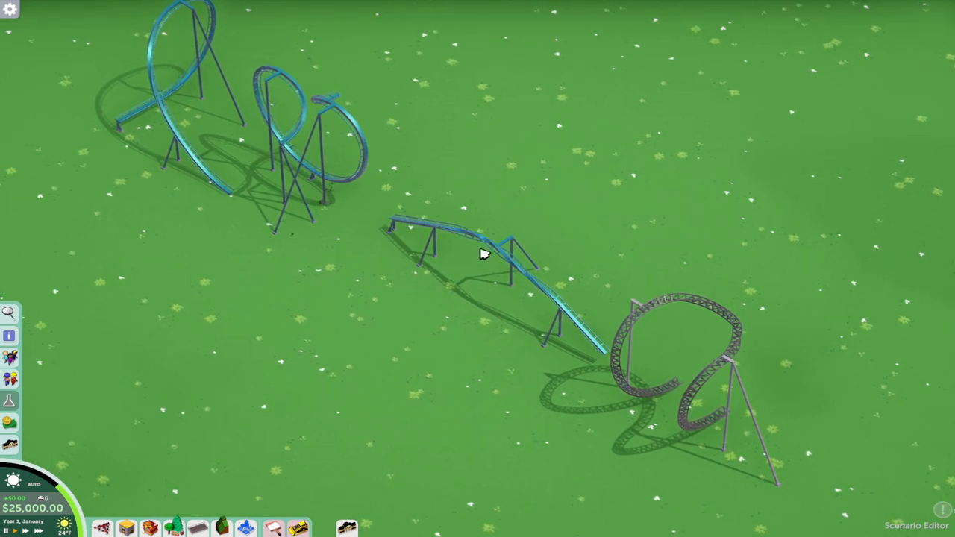
mouse_move(508, 203)
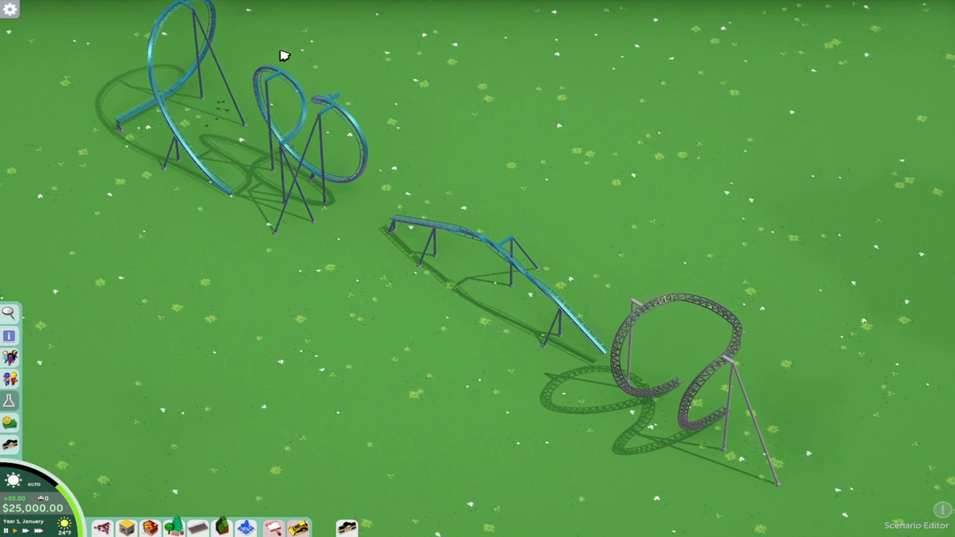
mouse_move(207, 111)
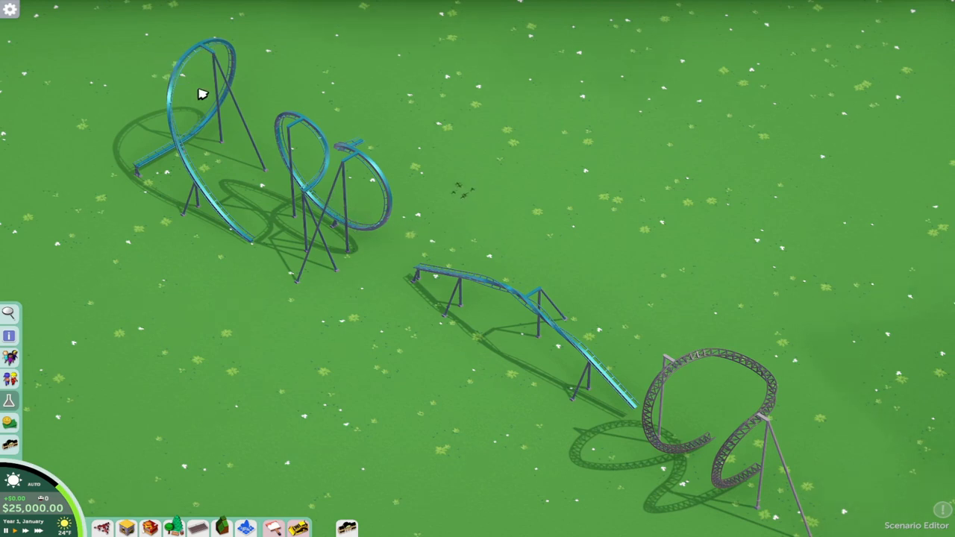
mouse_move(176, 227)
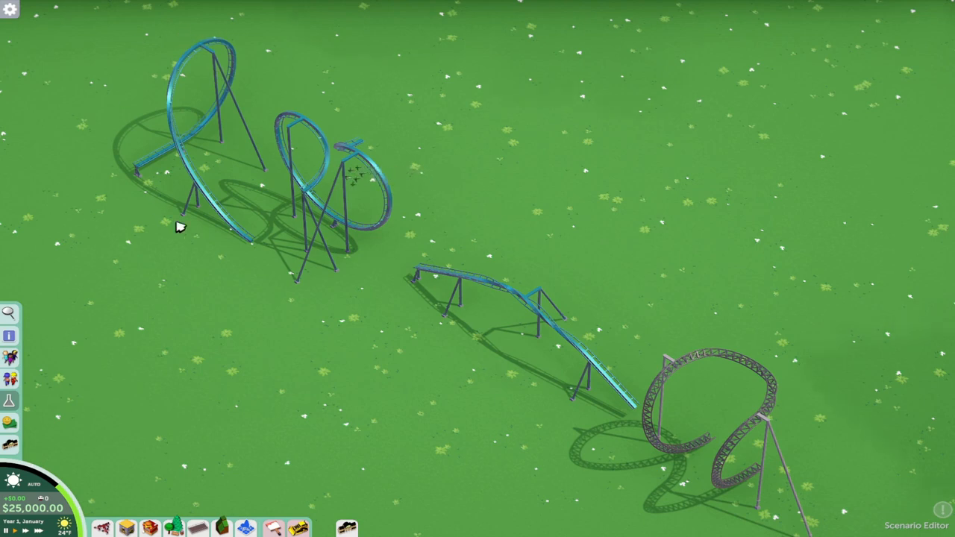
mouse_move(773, 400)
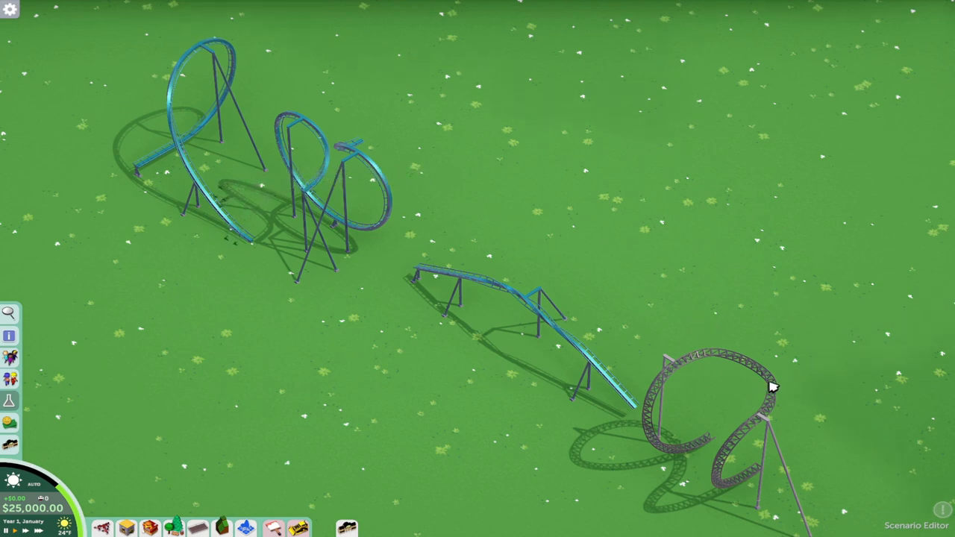
mouse_move(426, 252)
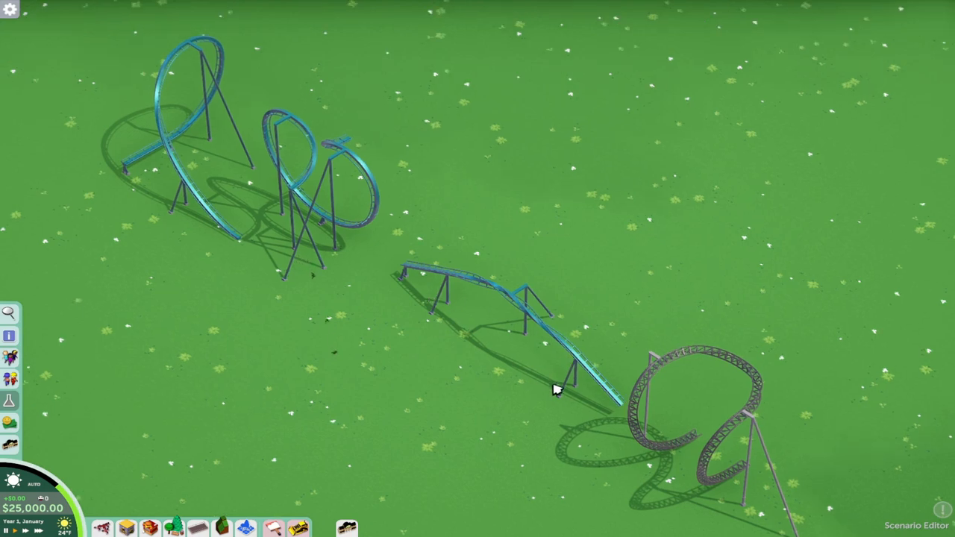
mouse_move(636, 261)
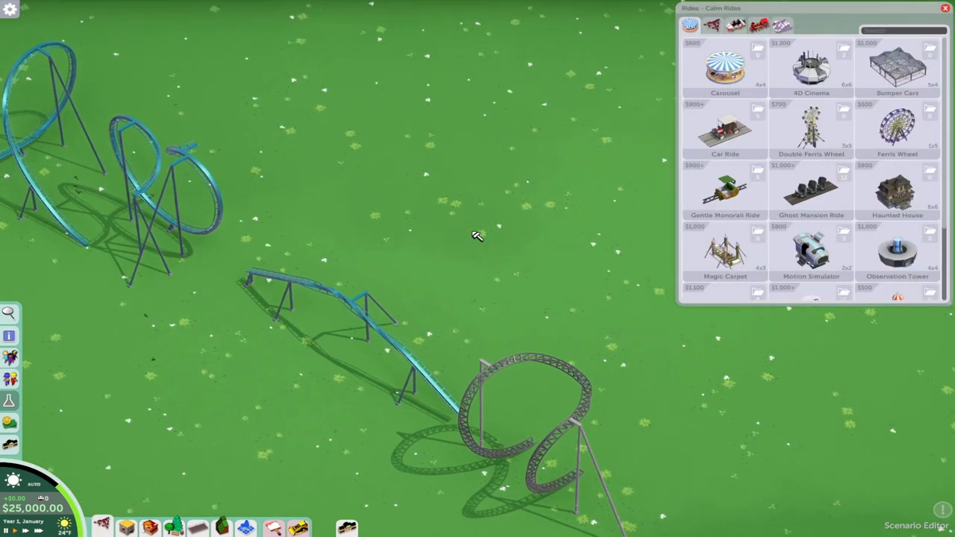
Choose the Vertical Drop Coaster from the coaster ride catalogue for placement.
left_click(688, 27)
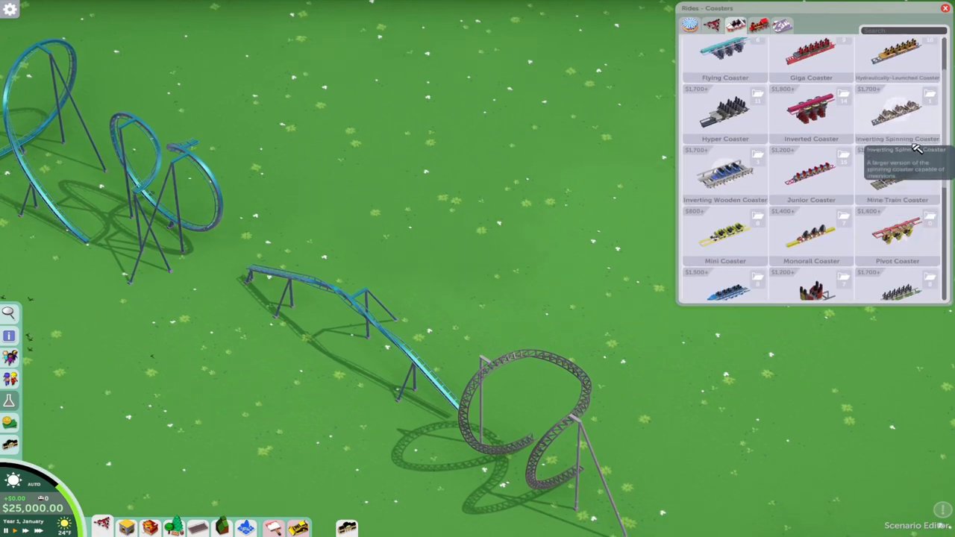
mouse_move(821, 177)
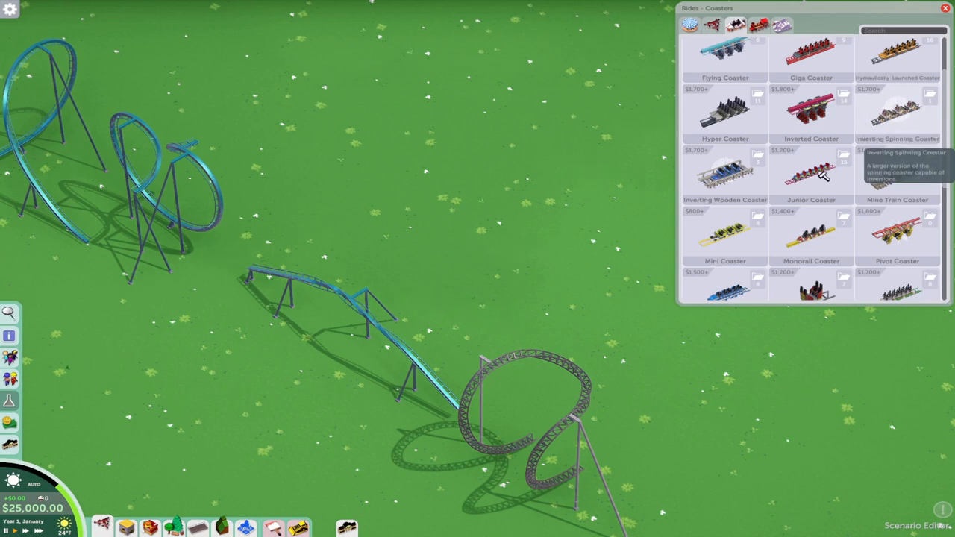
scroll("down", 3)
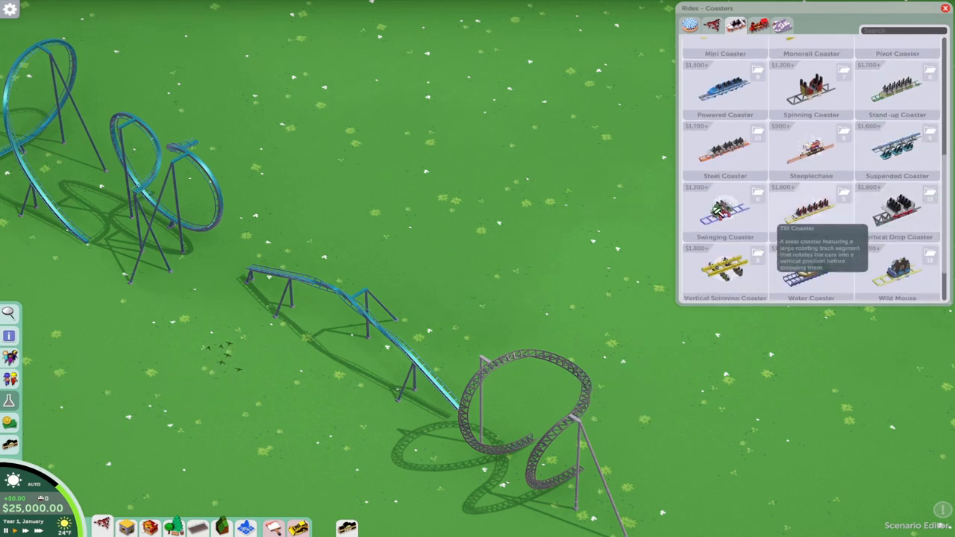
left_click(724, 209)
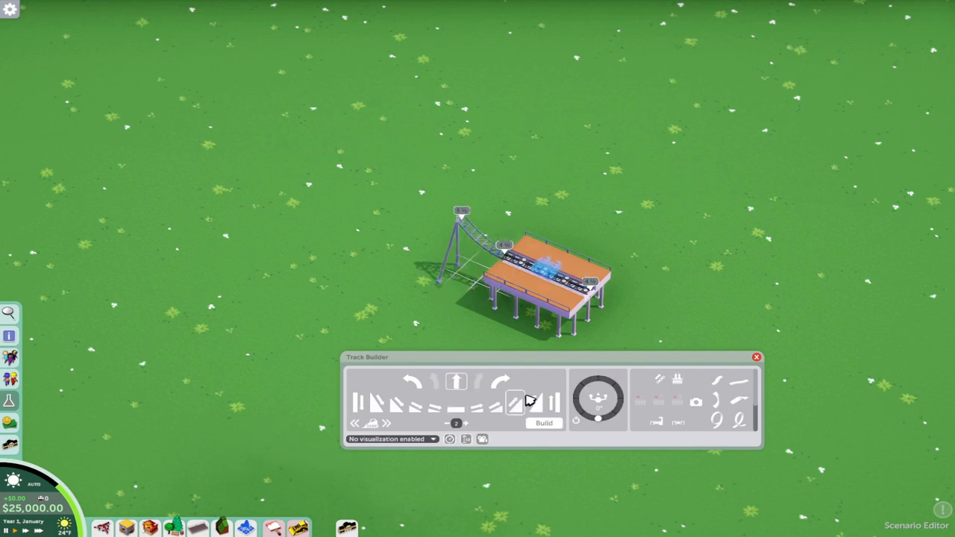
Build two lift-hill pieces rising from the placed station.
left_click(543, 424)
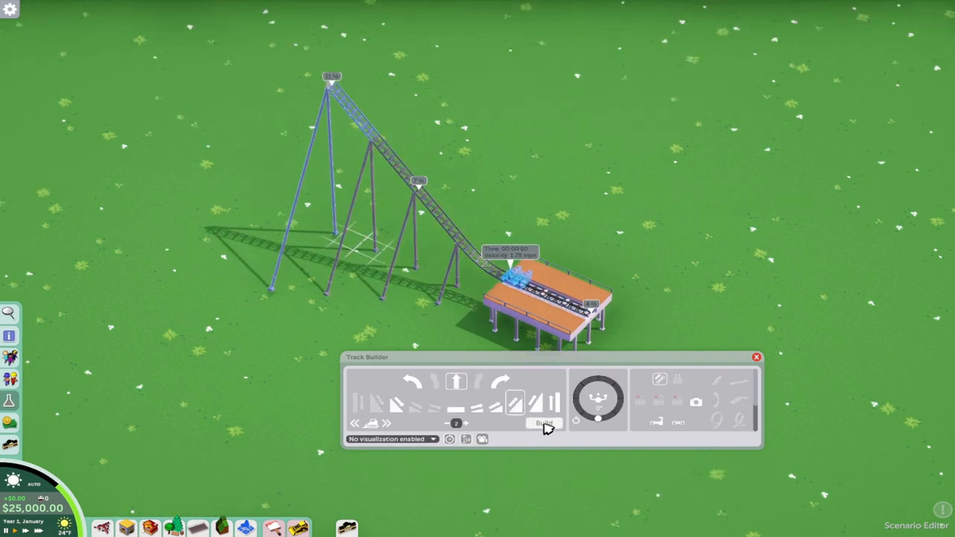
left_click(543, 424)
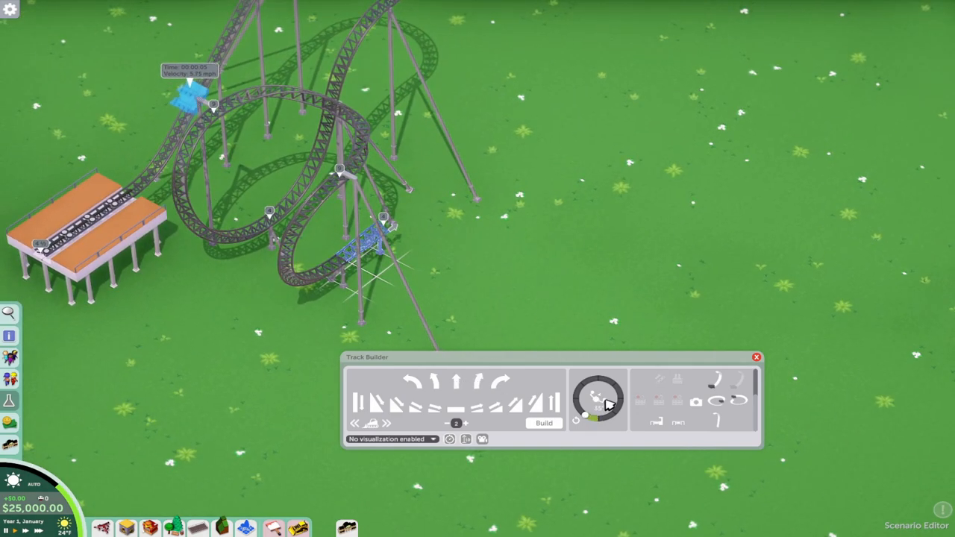
Add curved track pieces that bring the track end back into the station.
left_click(544, 424)
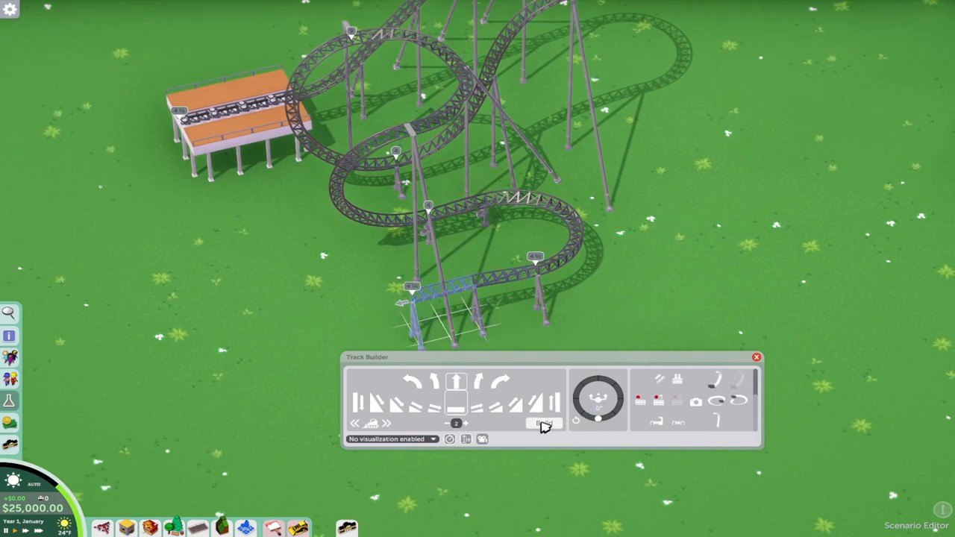
left_click(542, 424)
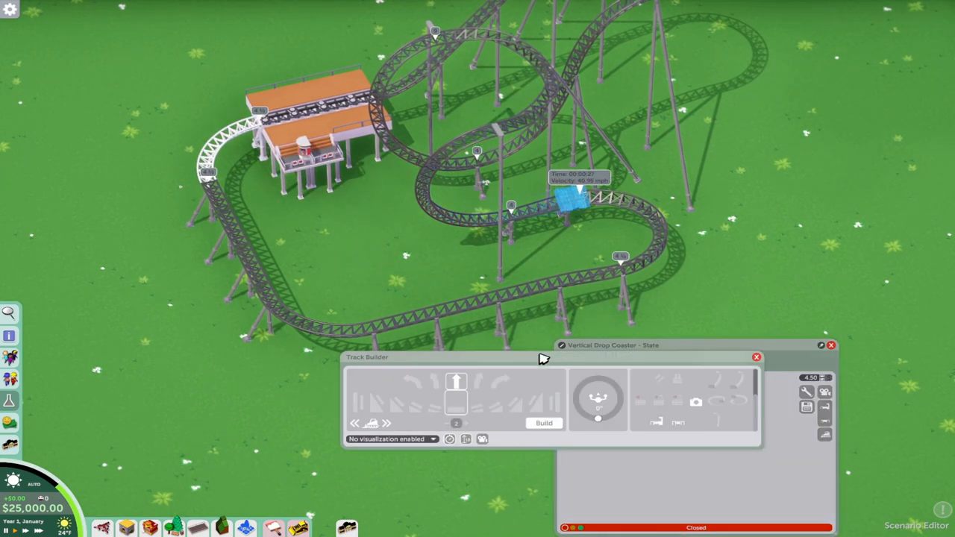
Finish construction, start testing the ride and close its status panel.
left_click(756, 355)
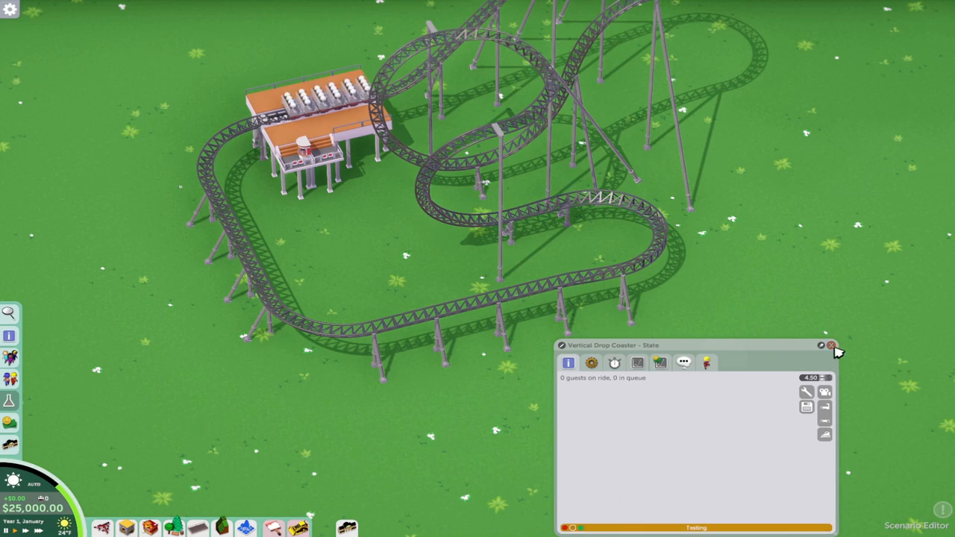
left_click(831, 346)
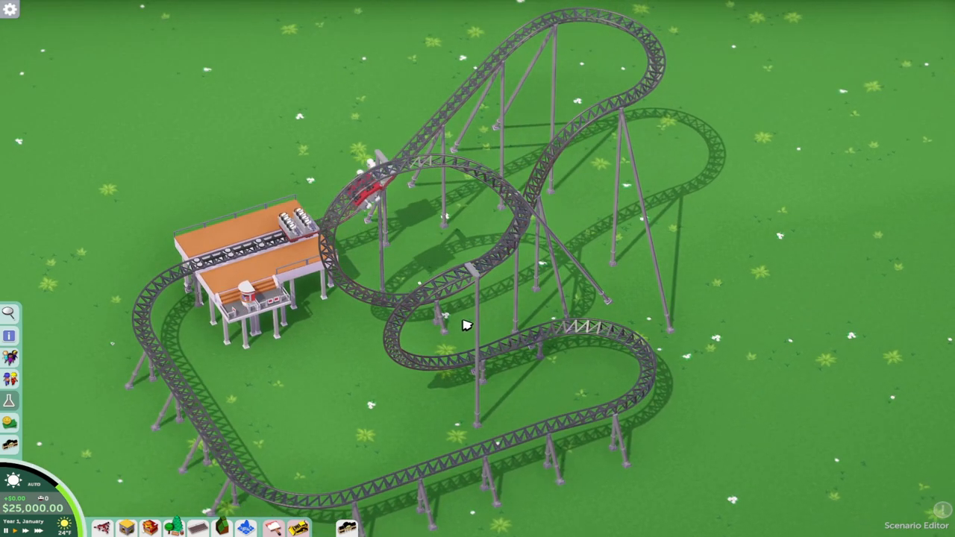
mouse_move(499, 260)
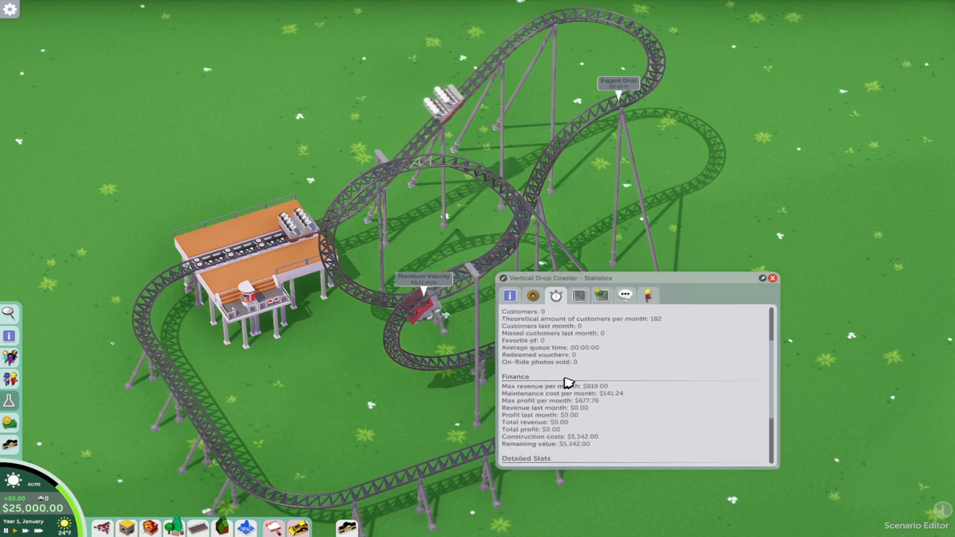
Review the Vertical Drop Coaster's speed, G-force, drop and length statistics.
scroll("down", 3)
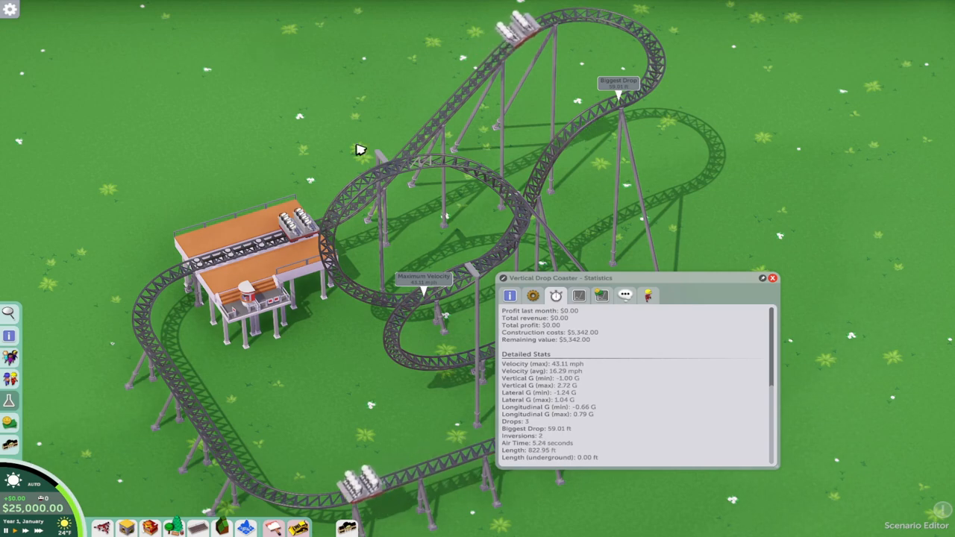
left_click(773, 279)
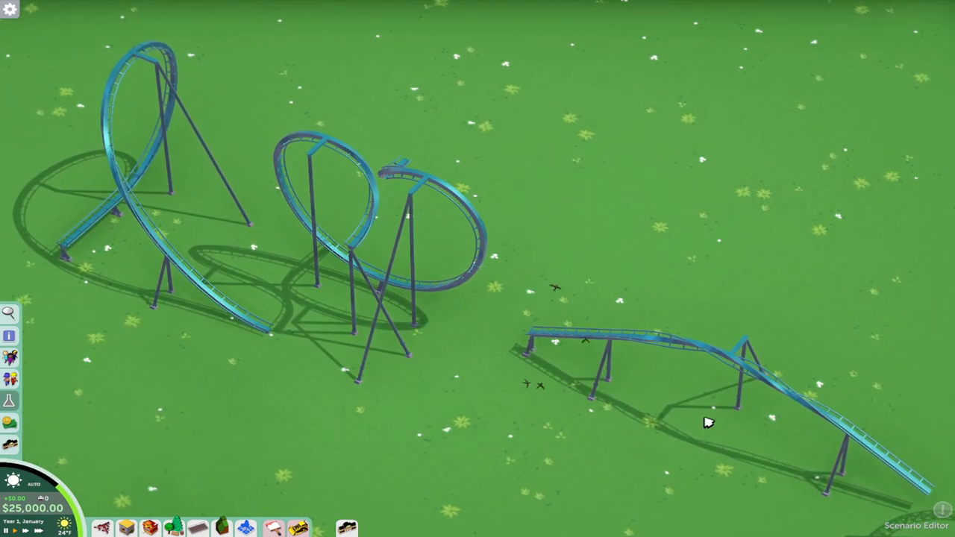
mouse_move(752, 433)
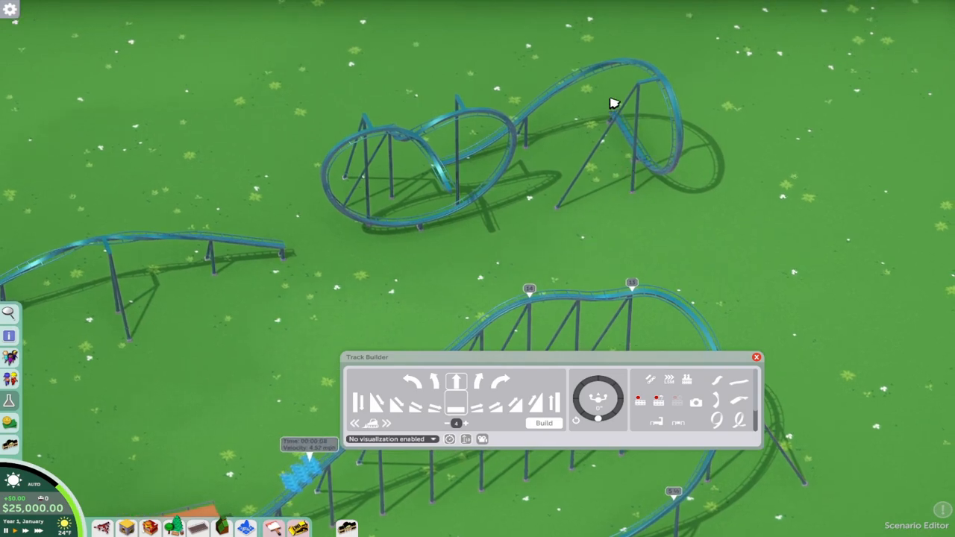
mouse_move(519, 132)
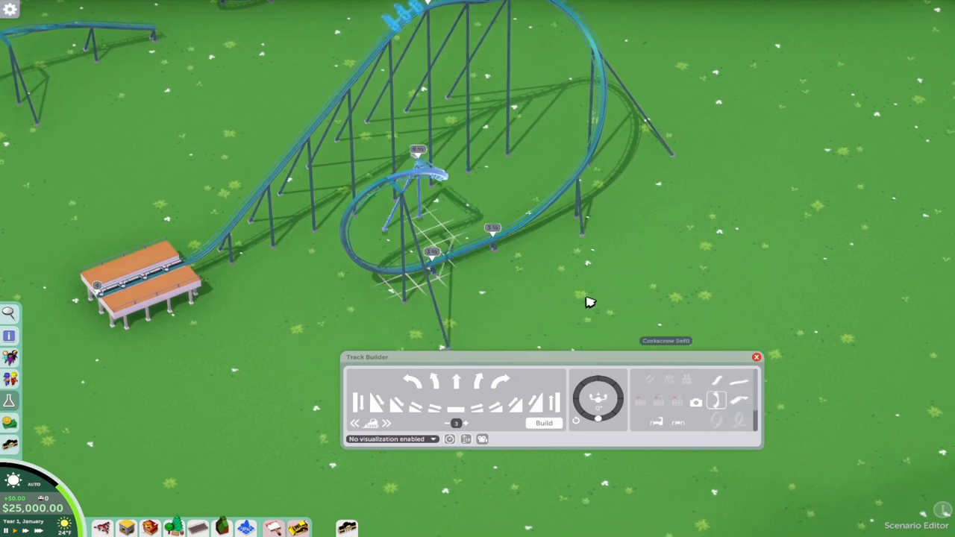
mouse_move(723, 406)
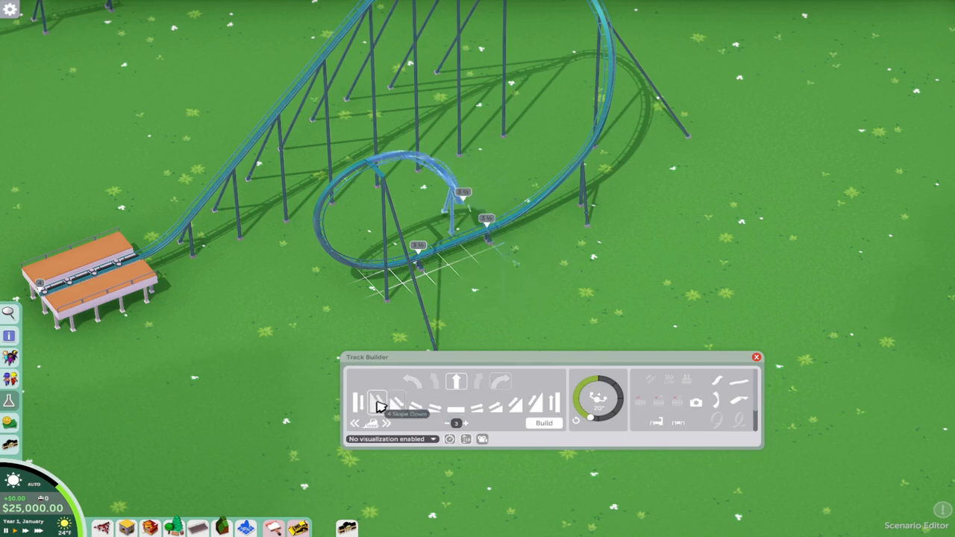
Set the curve and slope shape and build a low sweeping piece around the turn.
left_click(396, 406)
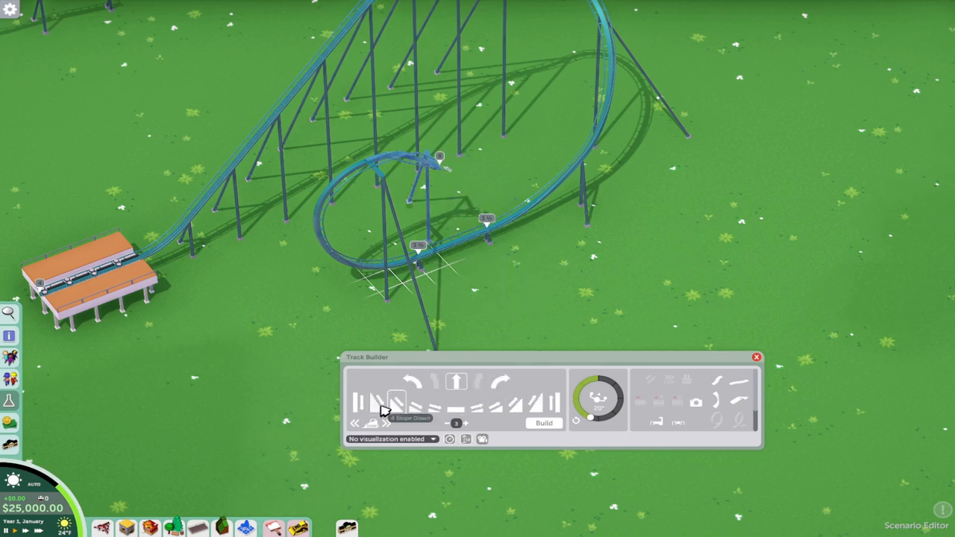
left_click(500, 386)
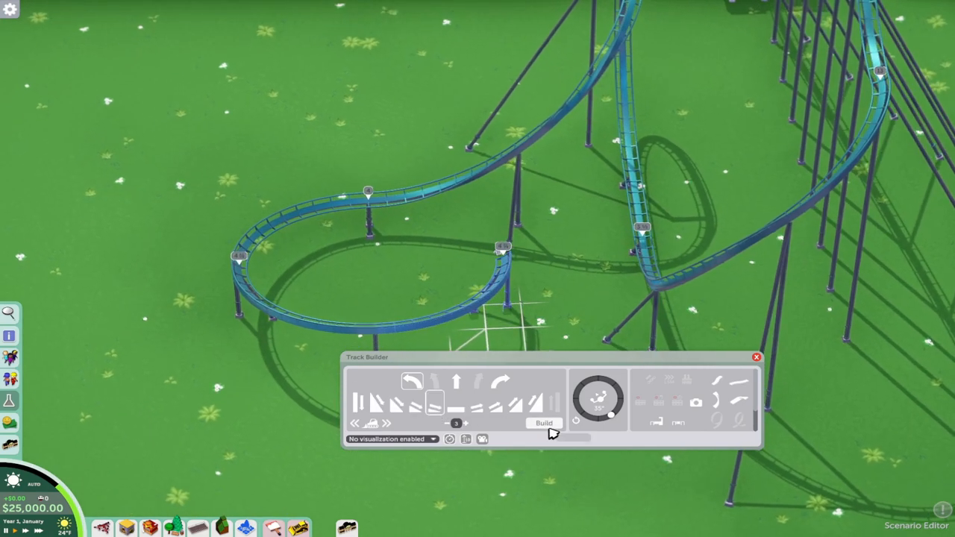
left_click(543, 422)
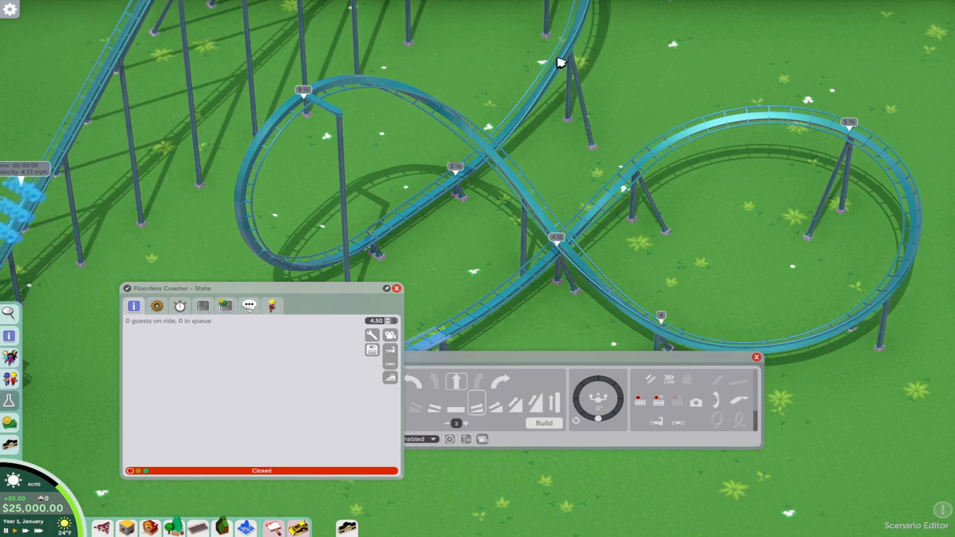
Review the Floorless Coaster's settings, then its statistics and finance figures.
left_click(155, 306)
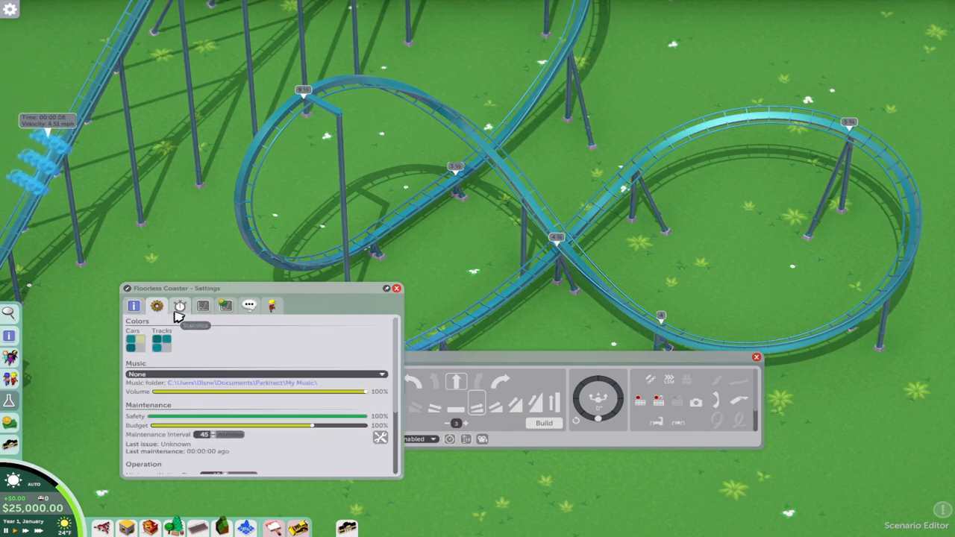
left_click(179, 308)
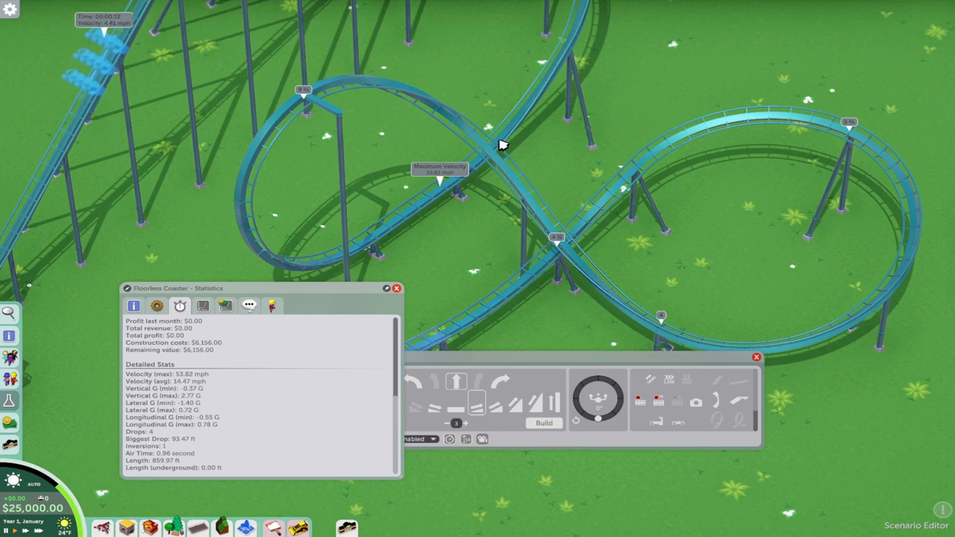
mouse_move(448, 111)
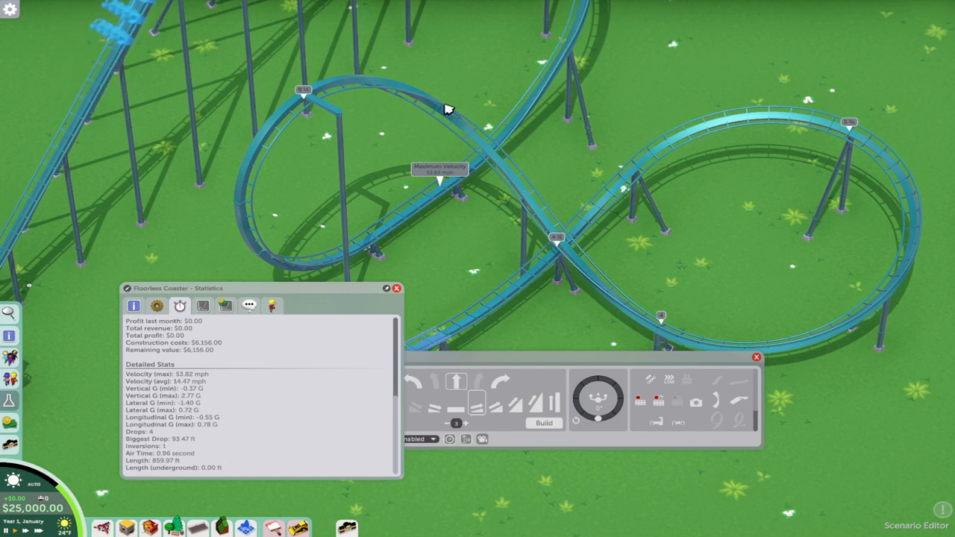
mouse_move(543, 212)
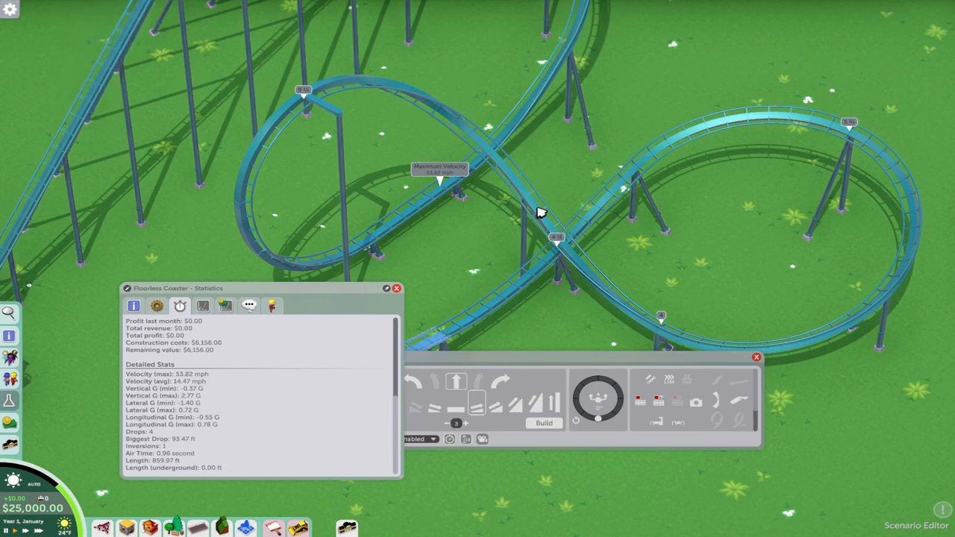
mouse_move(472, 134)
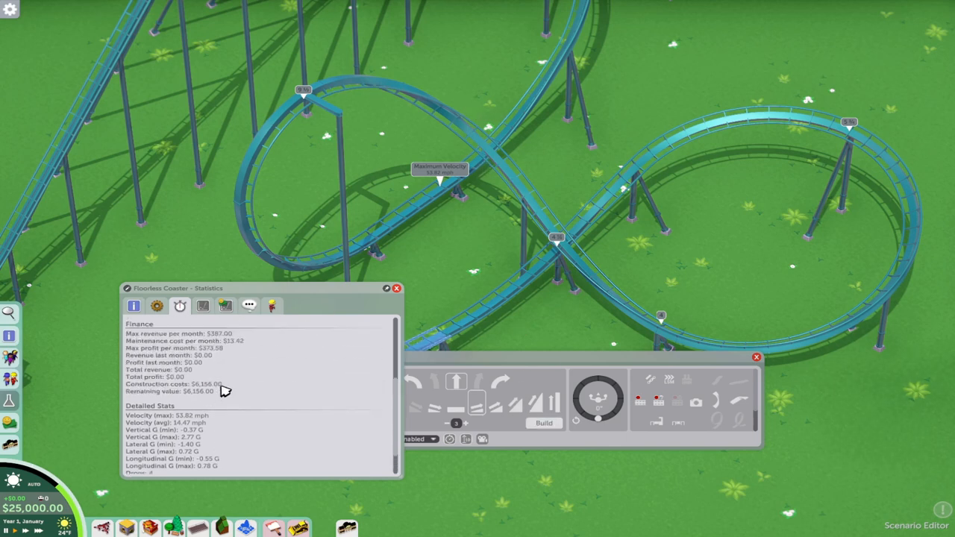
left_click(155, 306)
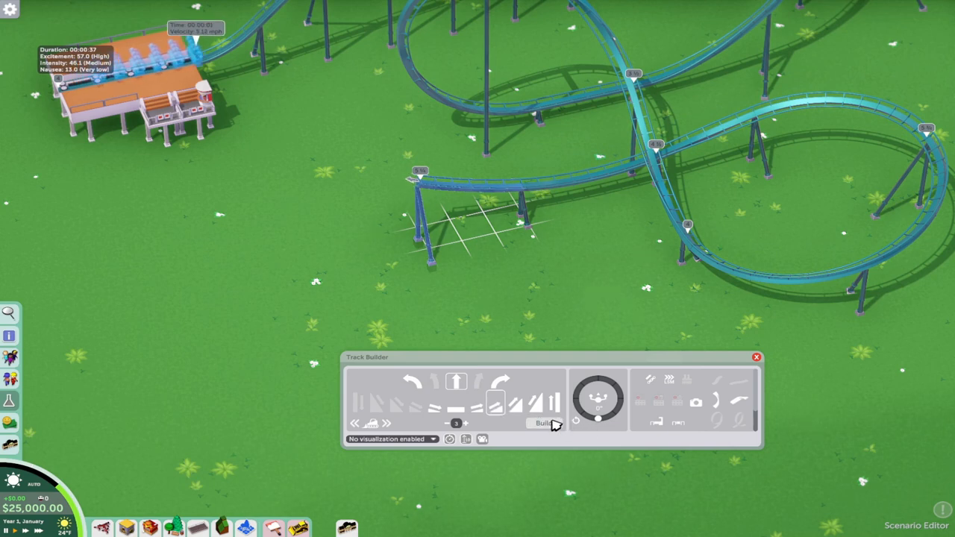
Build a low track piece past the bow tie heading toward the station.
left_click(546, 423)
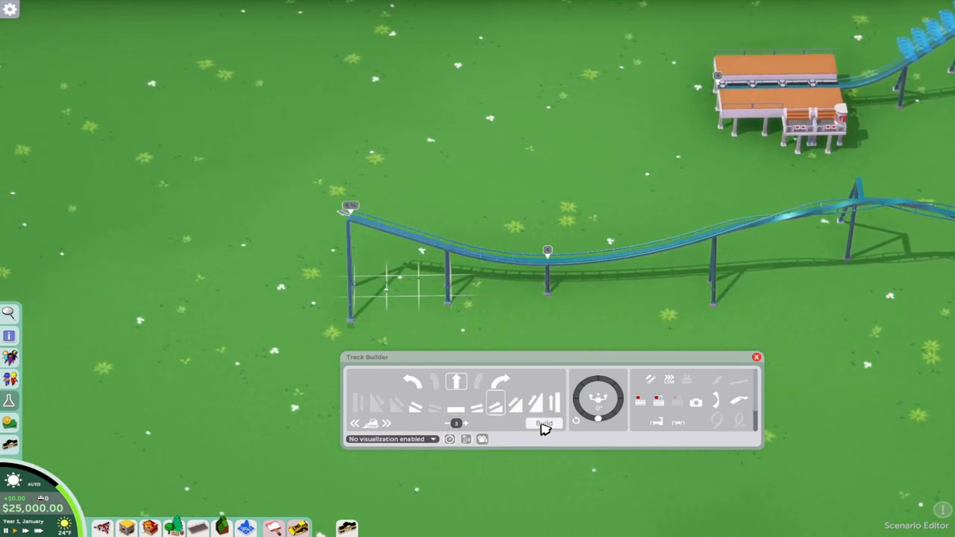
Build several sweeping, curving track pieces across the grass past the inversions.
left_click(543, 424)
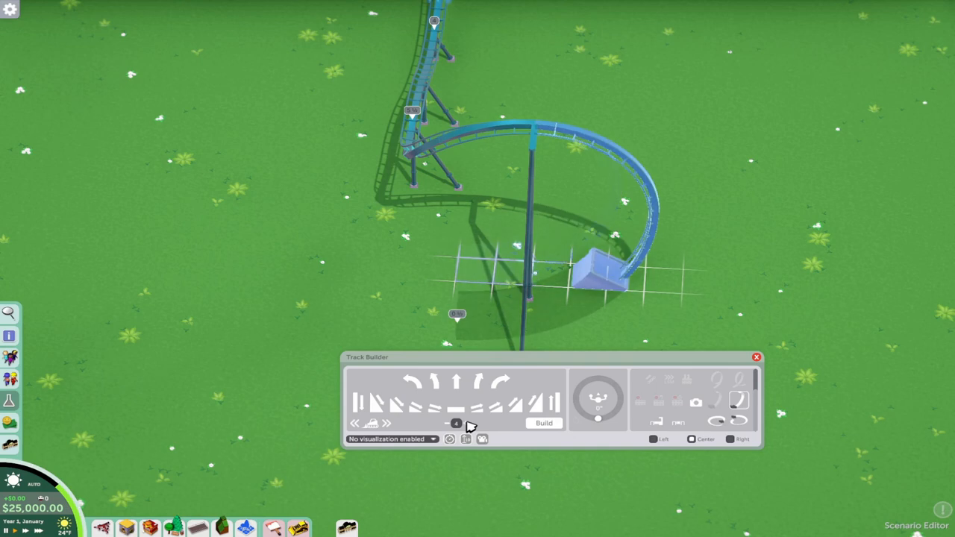
left_click(543, 422)
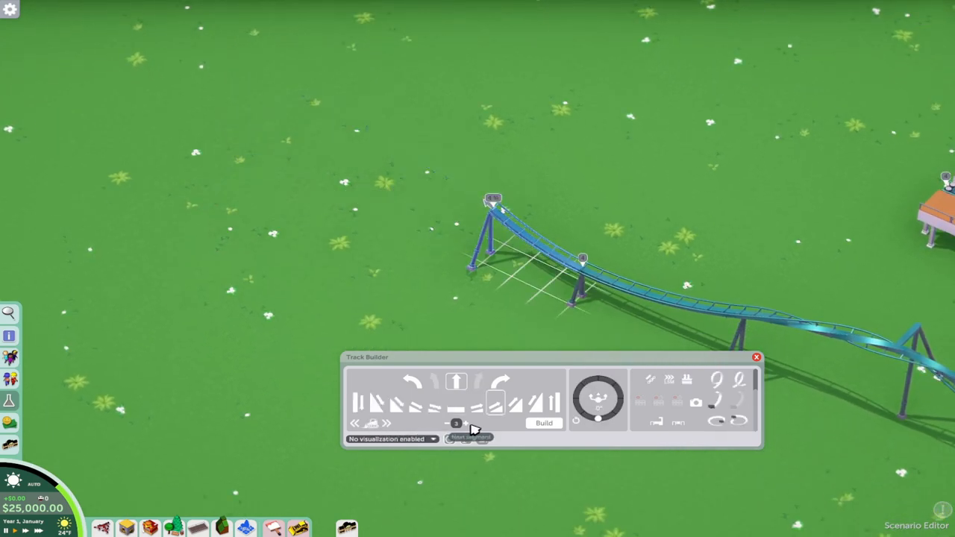
left_click(544, 424)
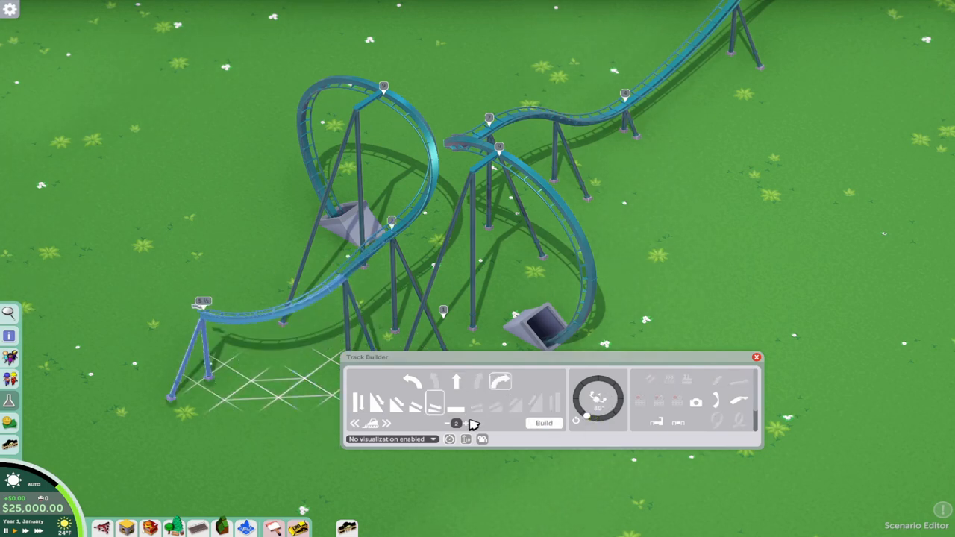
left_click(543, 424)
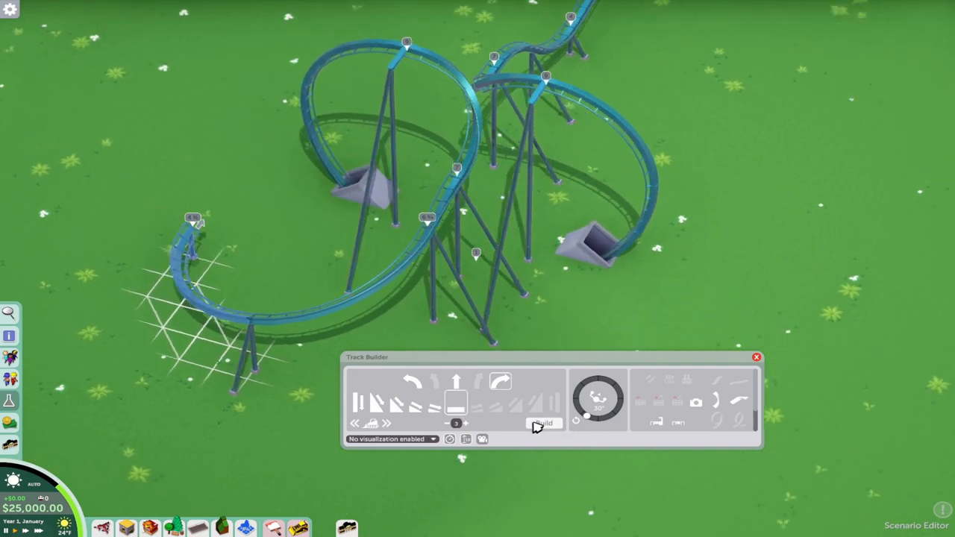
left_click(543, 423)
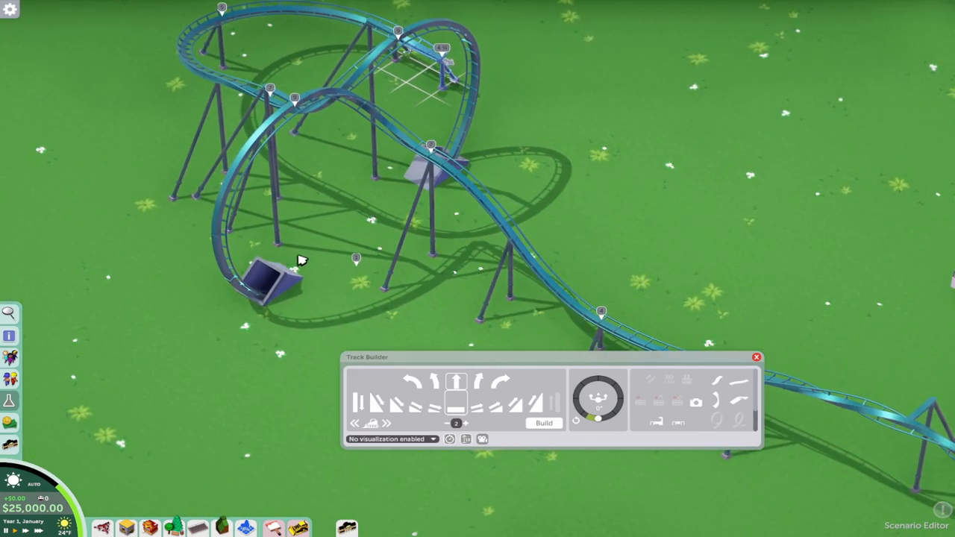
mouse_move(406, 286)
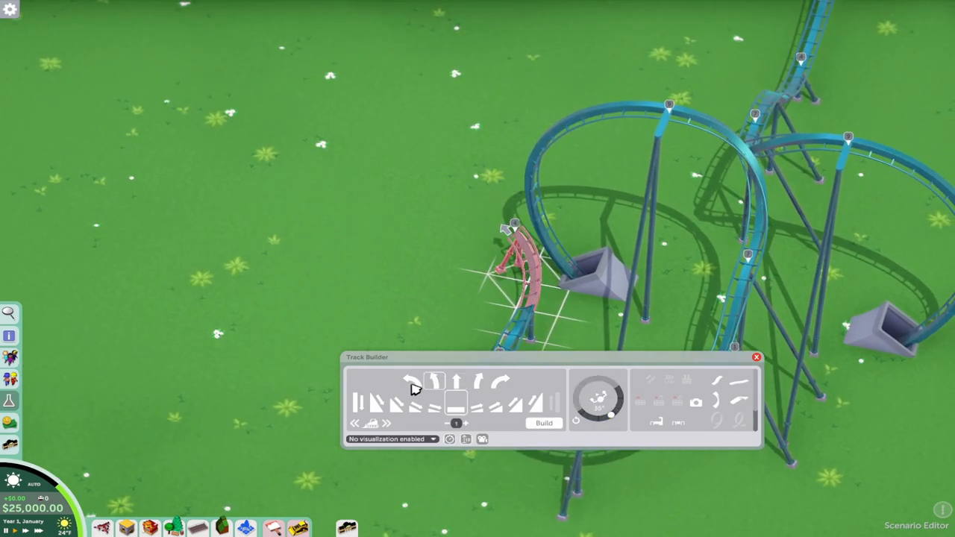
Change the next piece's shape to continue the circuit near the loop supports.
left_click(544, 424)
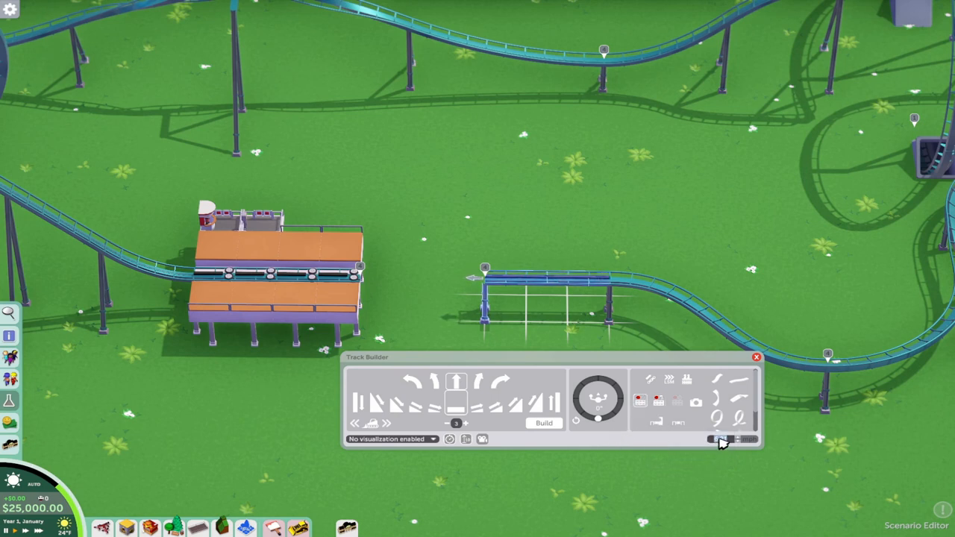
Auto-complete the final straight run into the station to close the coaster circuit.
left_click(544, 424)
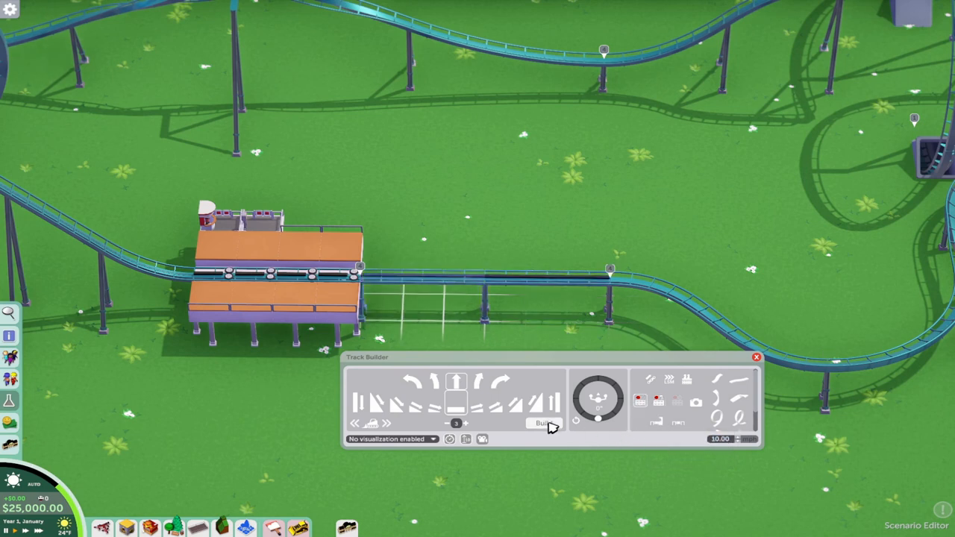